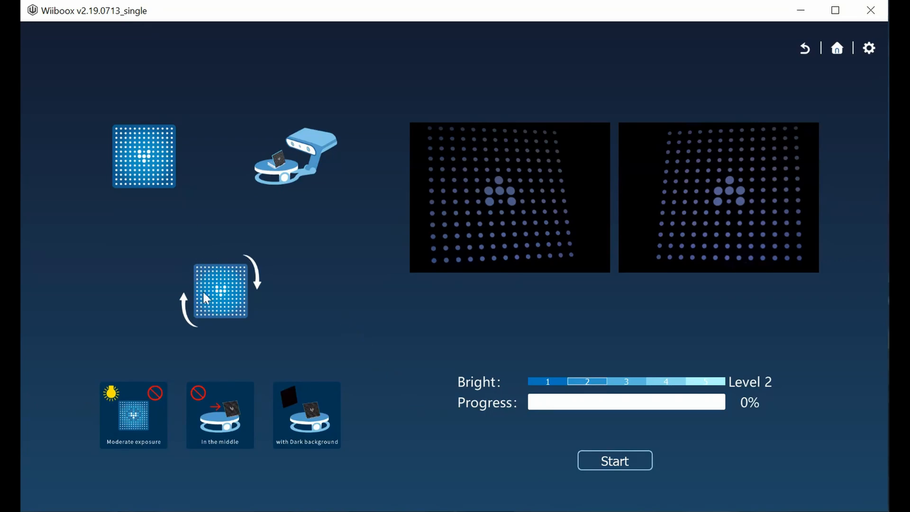
mouse_move(472, 216)
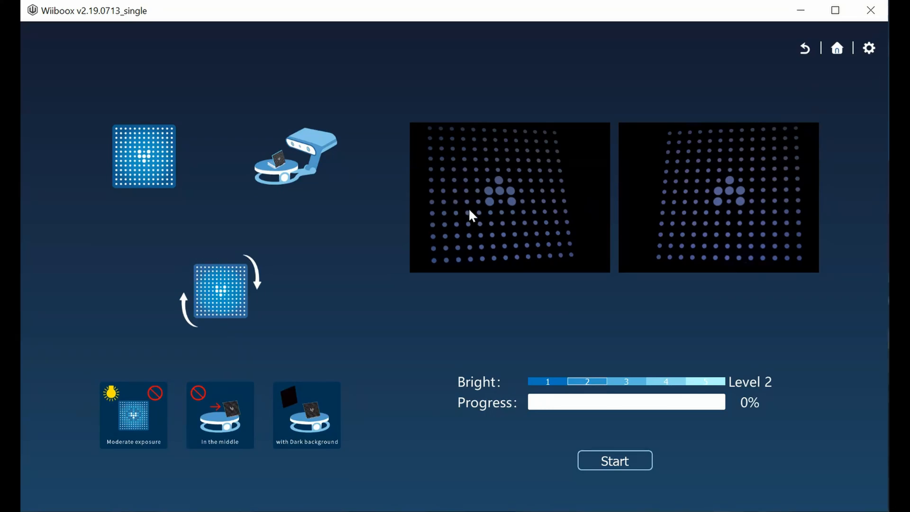
mouse_move(493, 336)
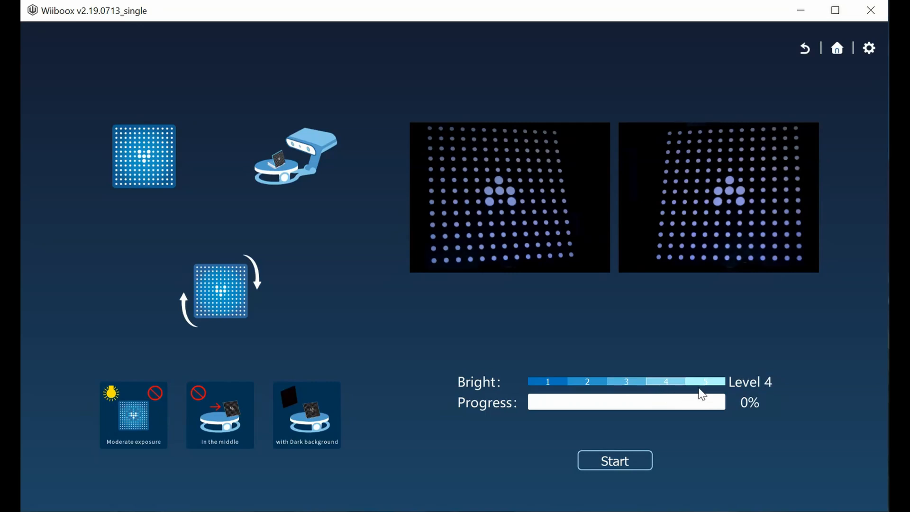
Try calibration brightness level 5, then settle on level 3.
click(633, 381)
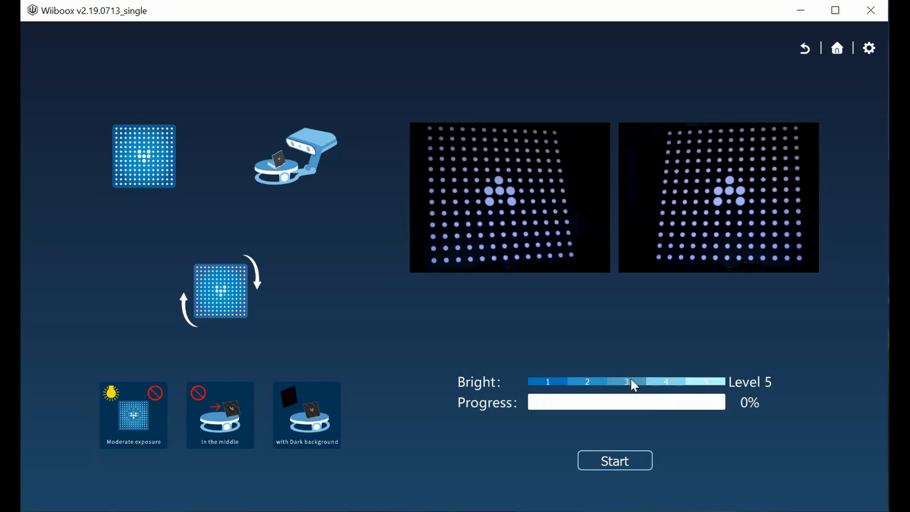
click(626, 380)
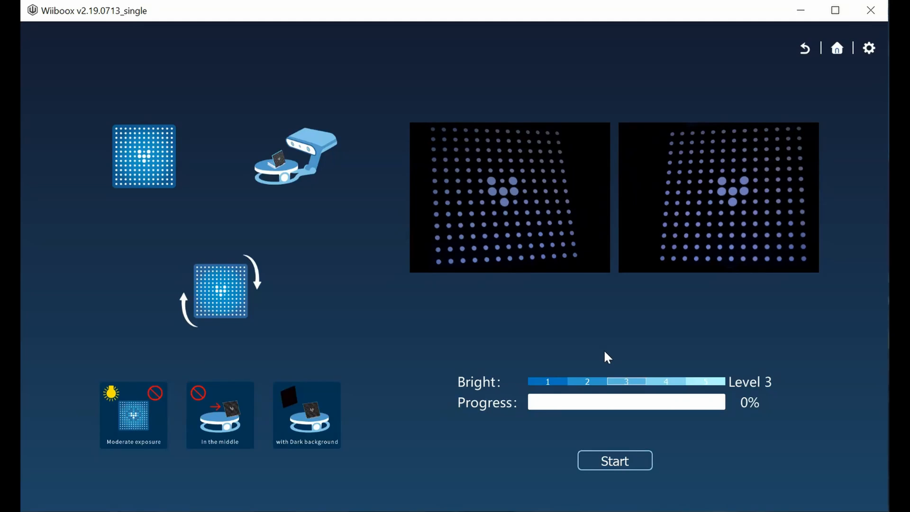
mouse_move(627, 461)
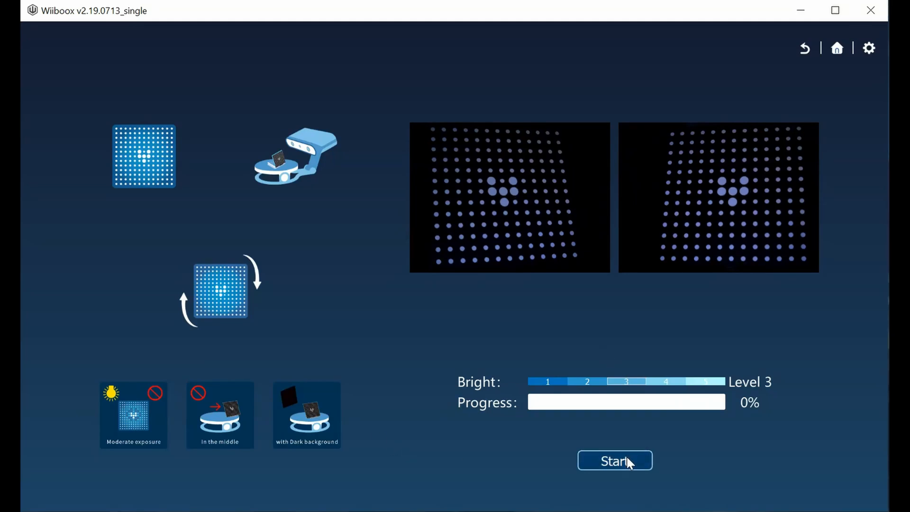
Run calibration to 100% and acknowledge the 'Calibration is successful!' message.
click(614, 461)
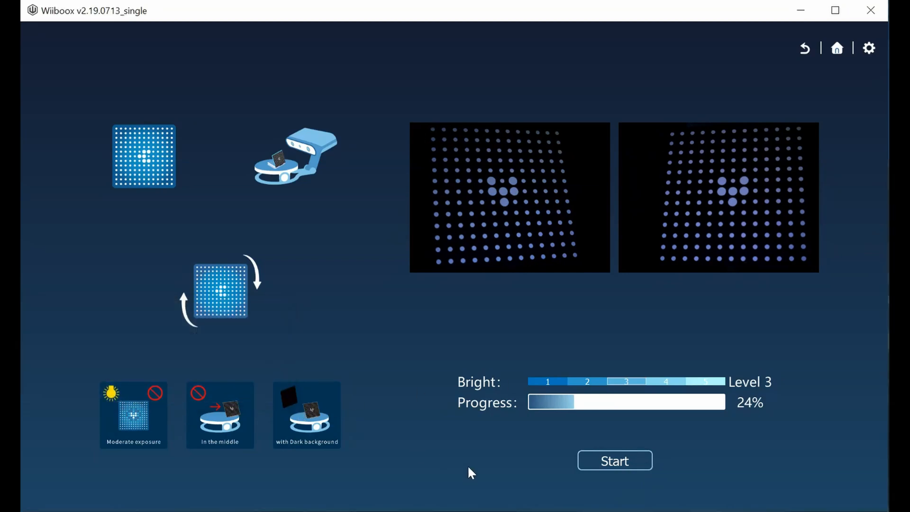
mouse_move(686, 469)
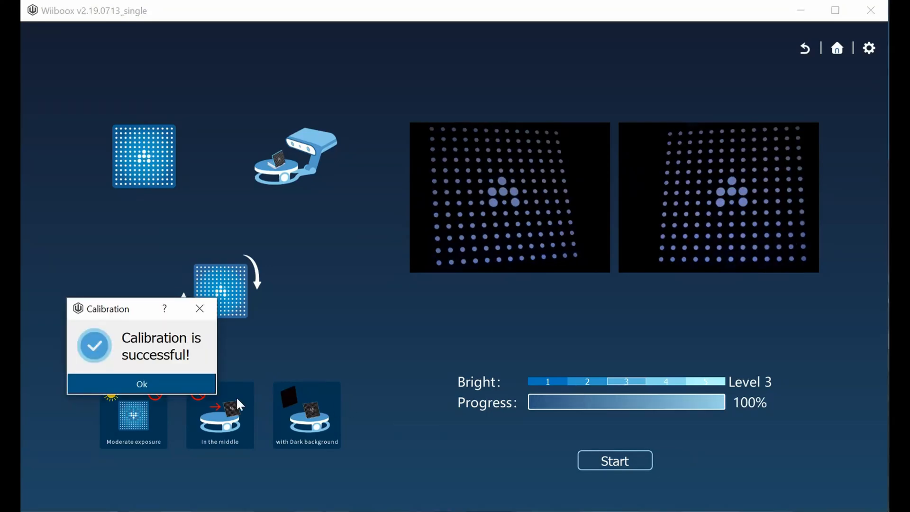
click(141, 383)
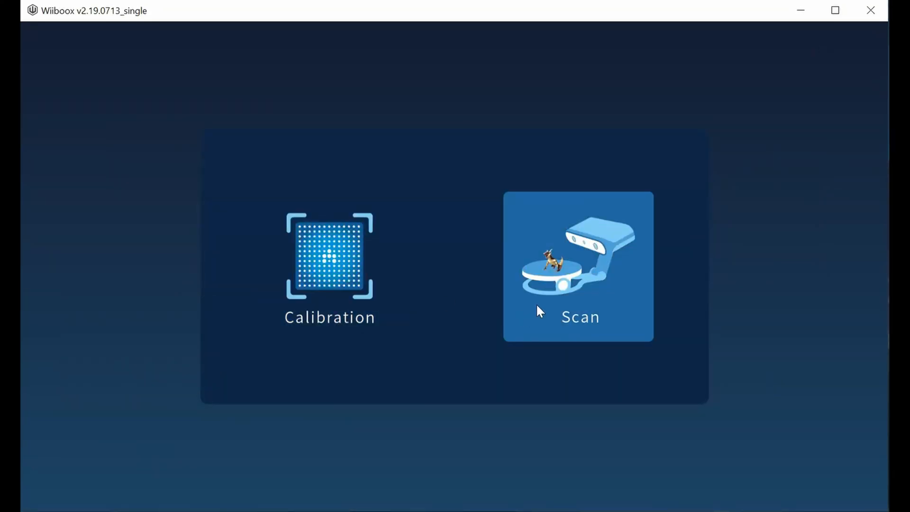
Choose automatic scanning with brightness level 4, middle detail and colours, and continue.
click(578, 266)
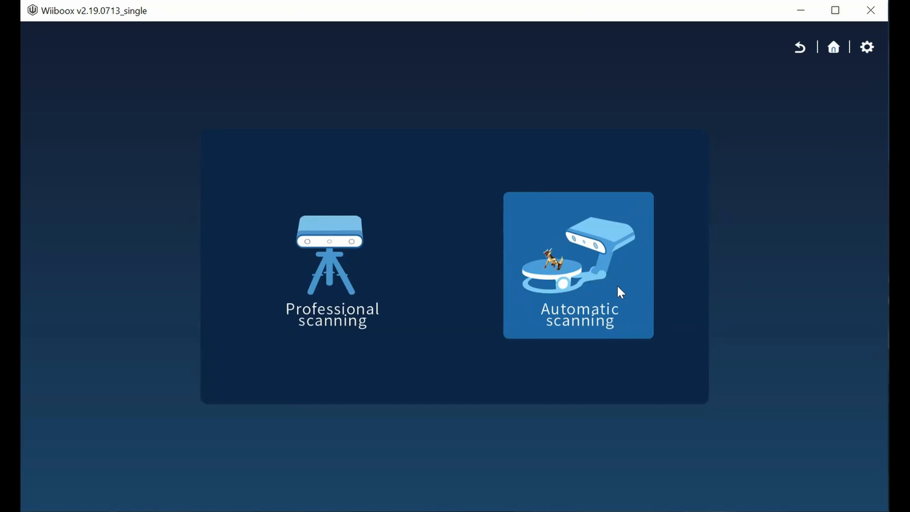
click(578, 265)
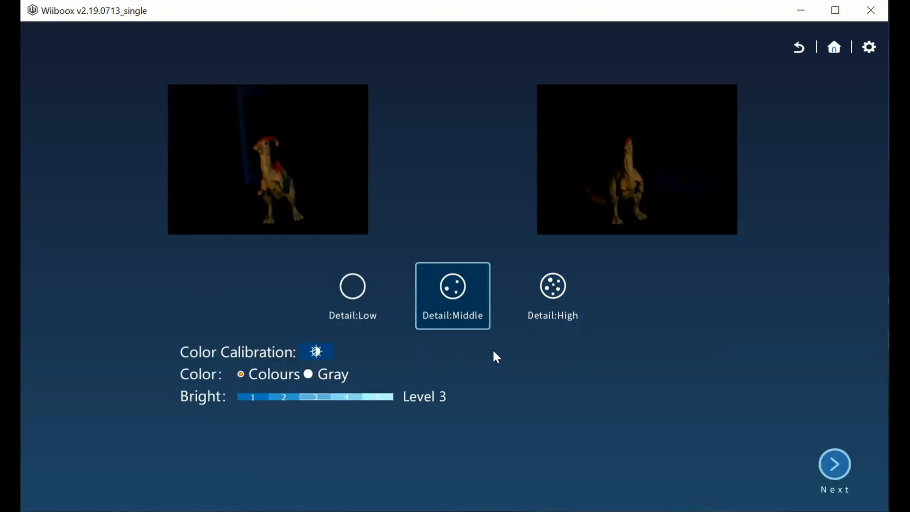
click(346, 396)
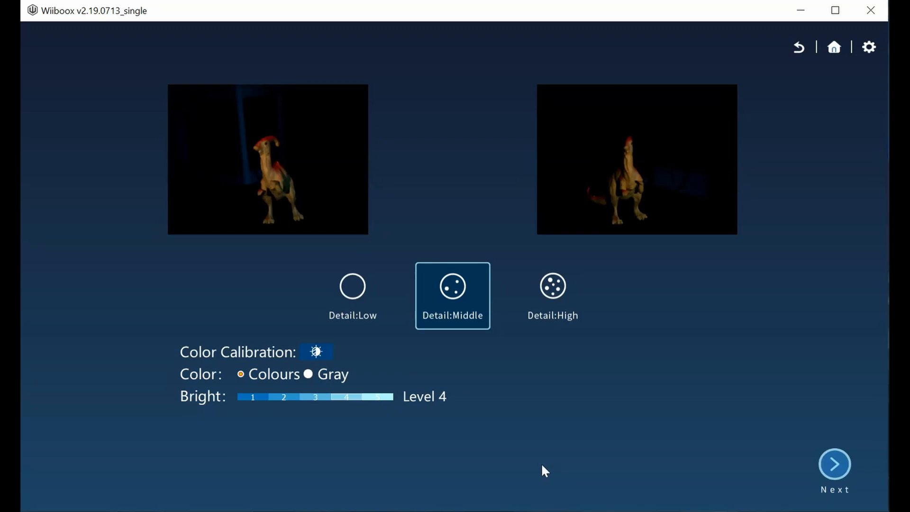
mouse_move(834, 463)
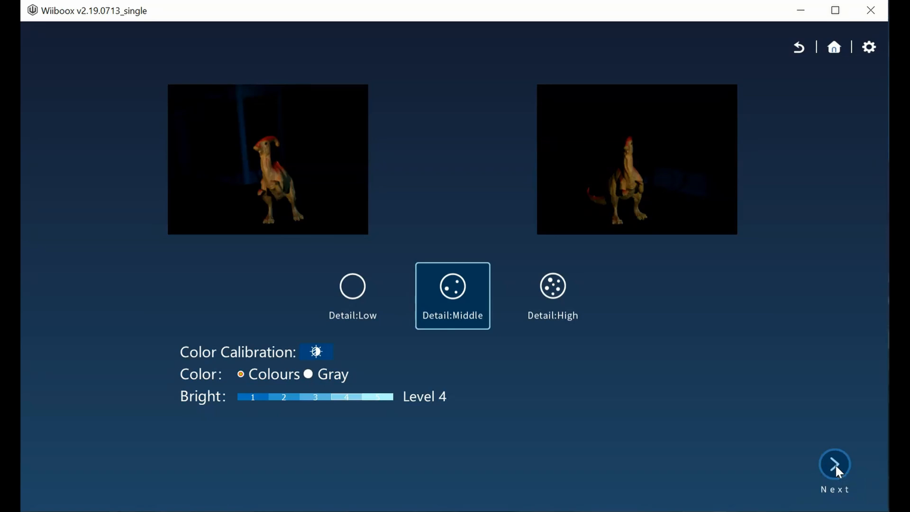
click(835, 464)
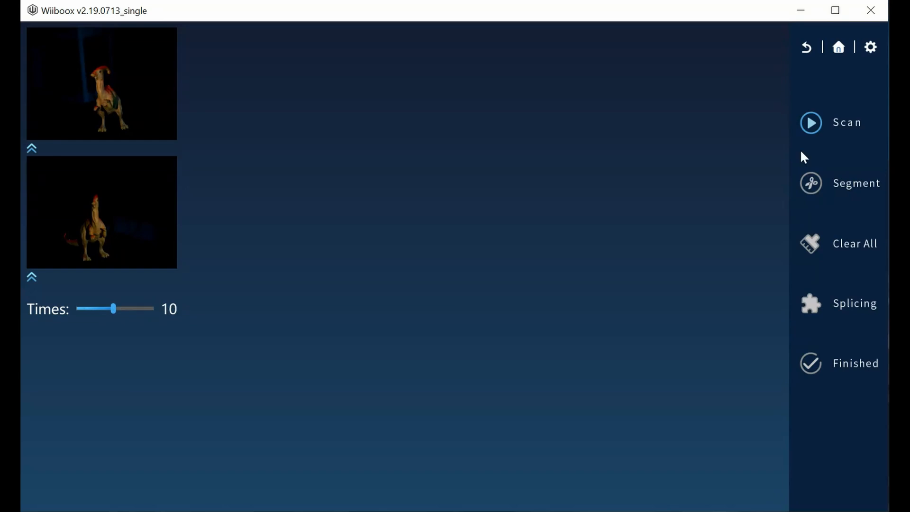
mouse_move(830, 125)
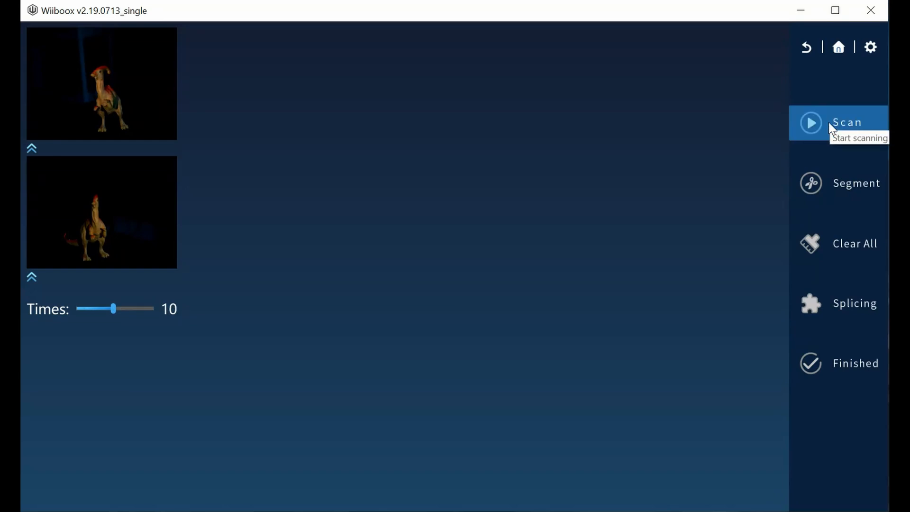
Start the first automatic scan of the upright dinosaur.
click(837, 122)
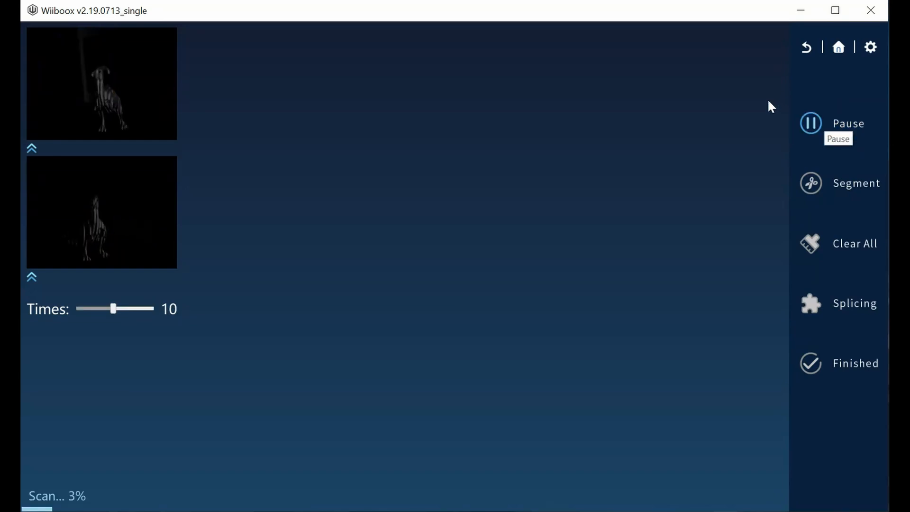
mouse_move(771, 106)
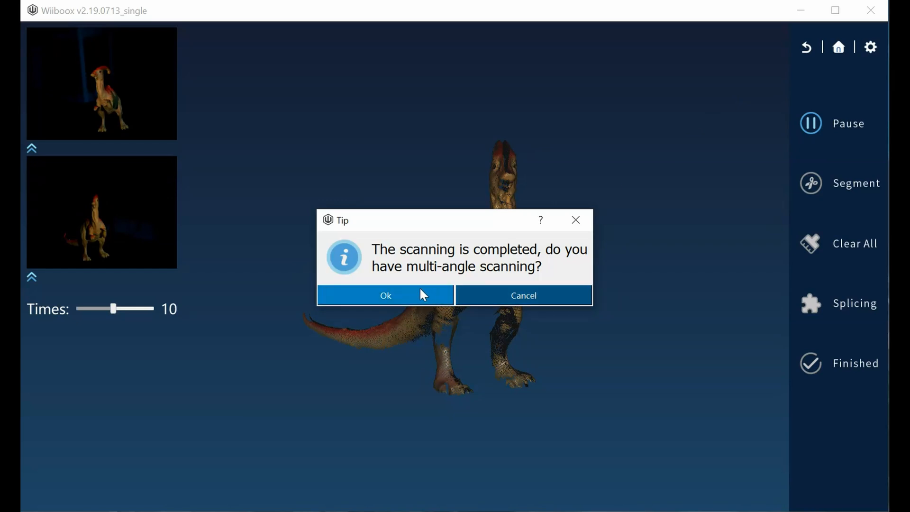
mouse_move(423, 298)
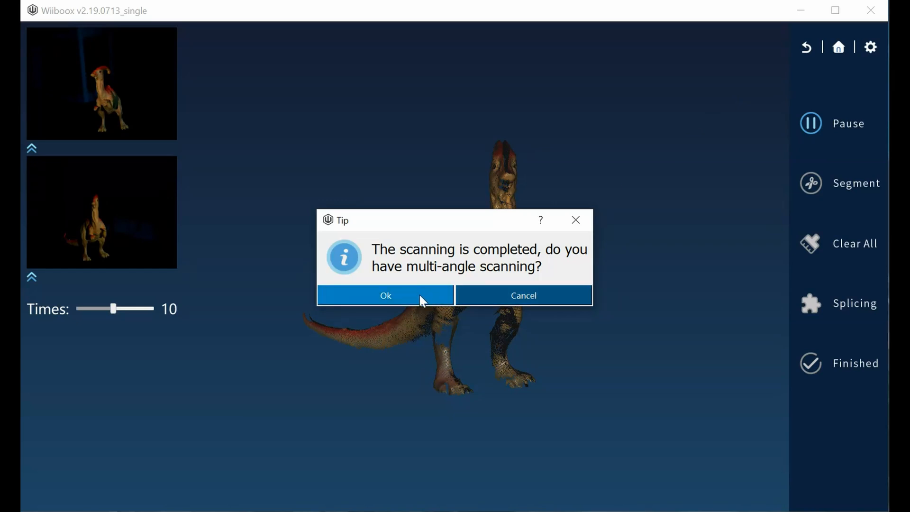
mouse_move(476, 395)
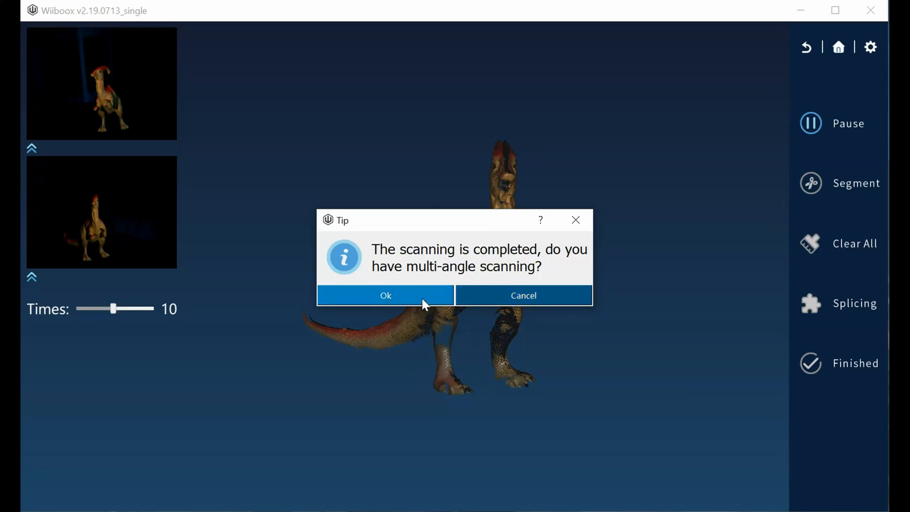
mouse_move(476, 343)
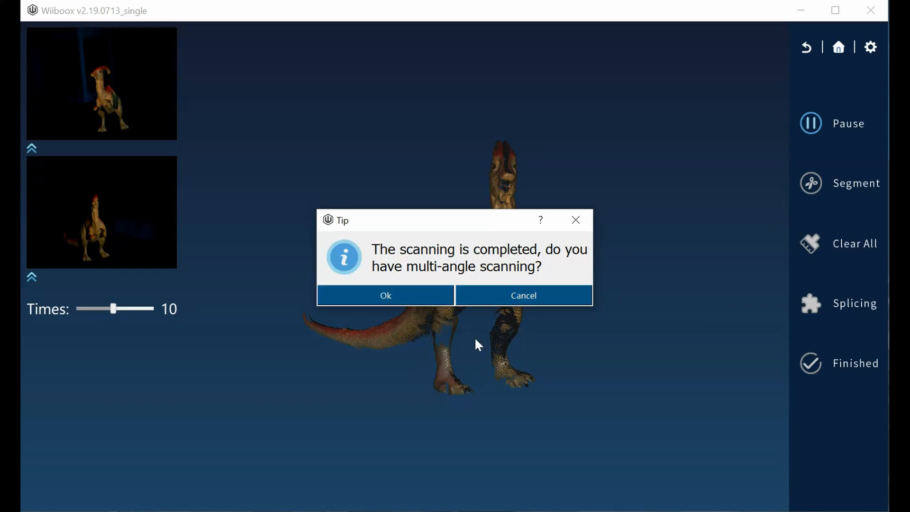
mouse_move(385, 295)
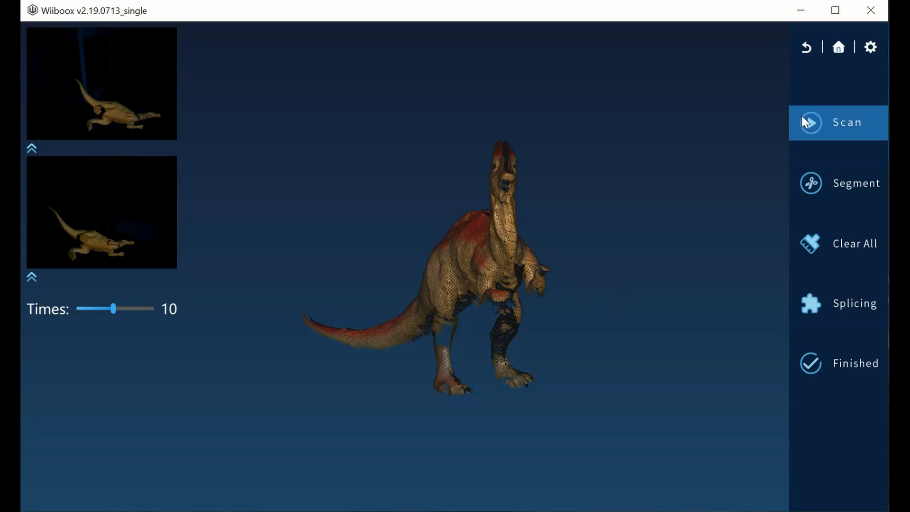
Scan the side-lying dinosaur, then decline adding further angles.
click(837, 122)
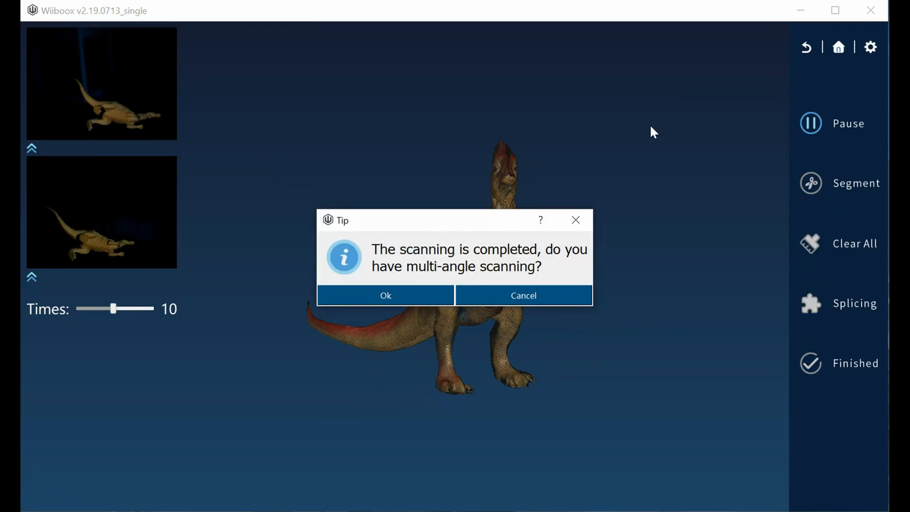
mouse_move(523, 295)
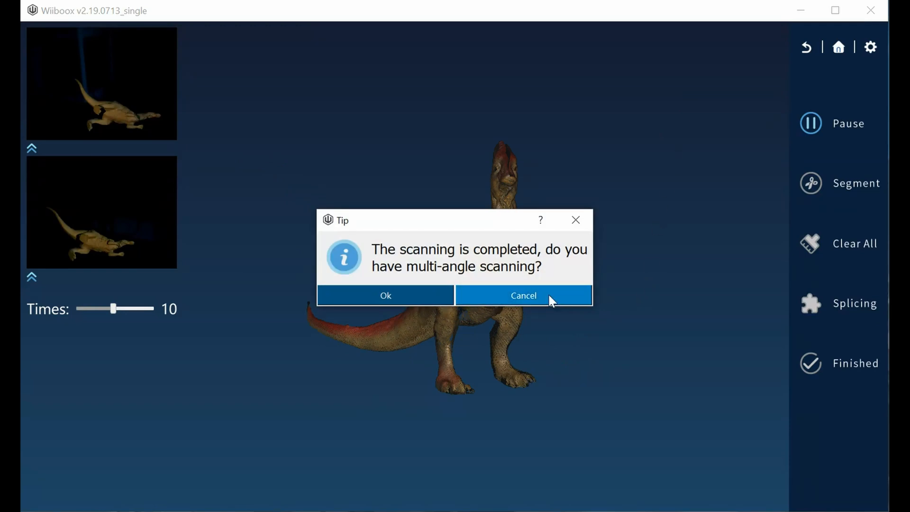
click(522, 295)
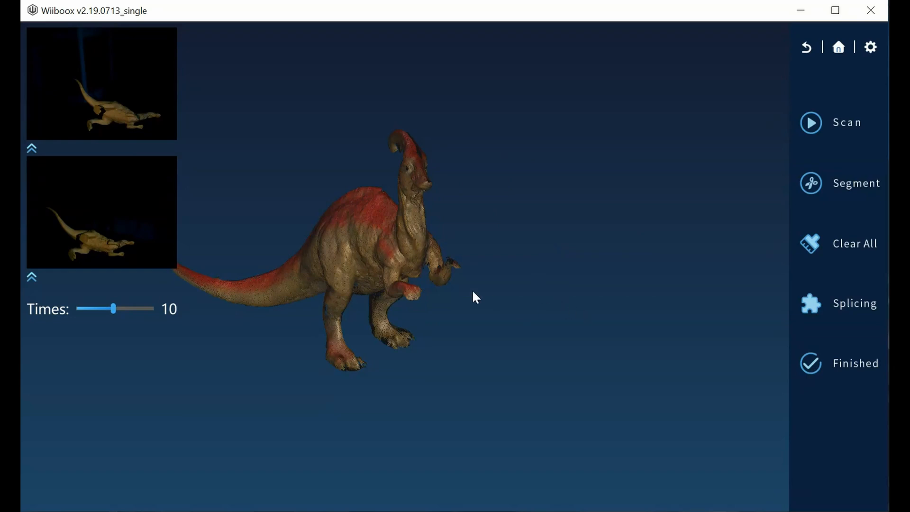
mouse_move(554, 316)
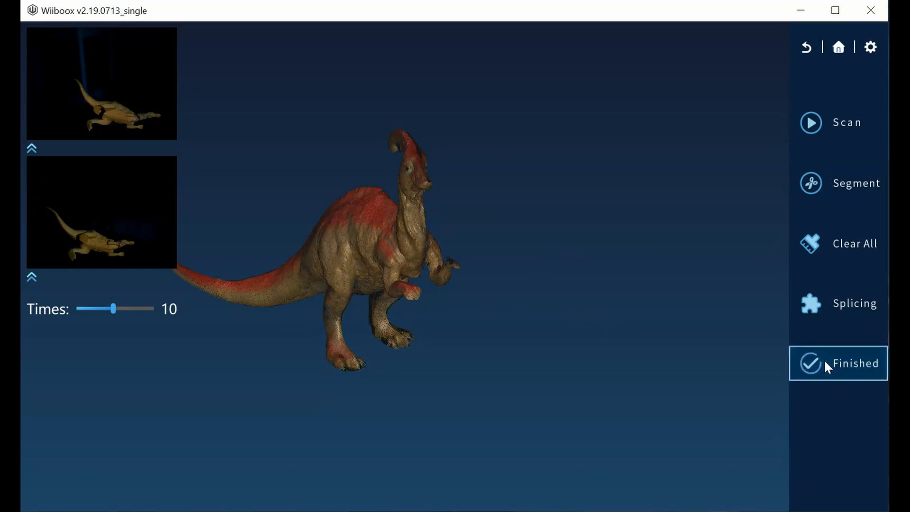
Finish scanning so the combined point cloud starts processing.
click(853, 363)
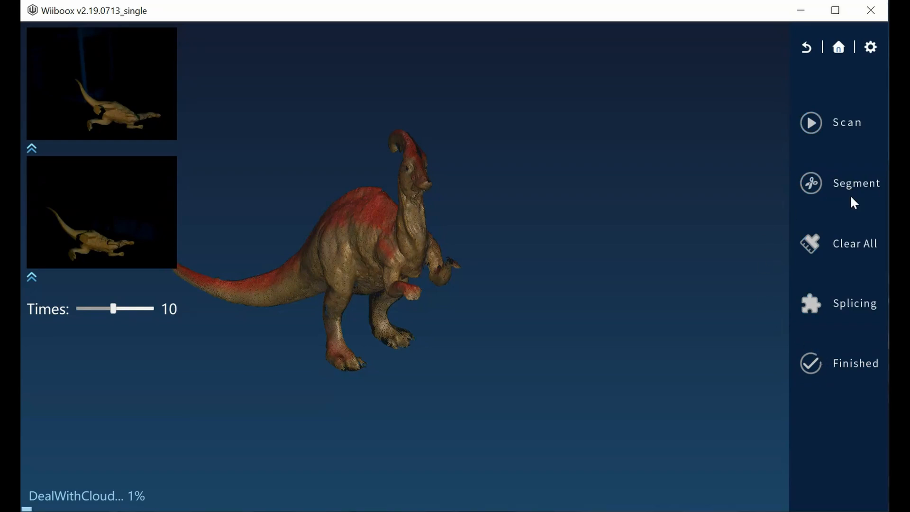
mouse_move(868, 200)
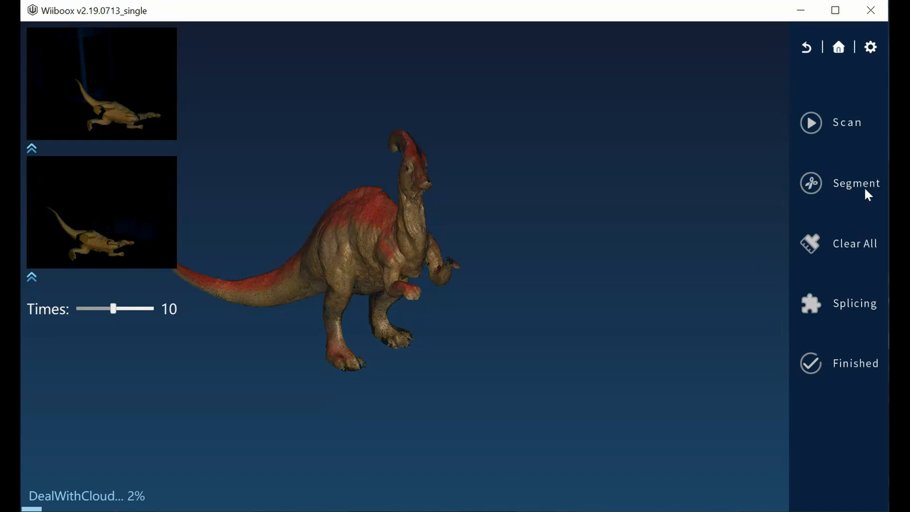
mouse_move(599, 268)
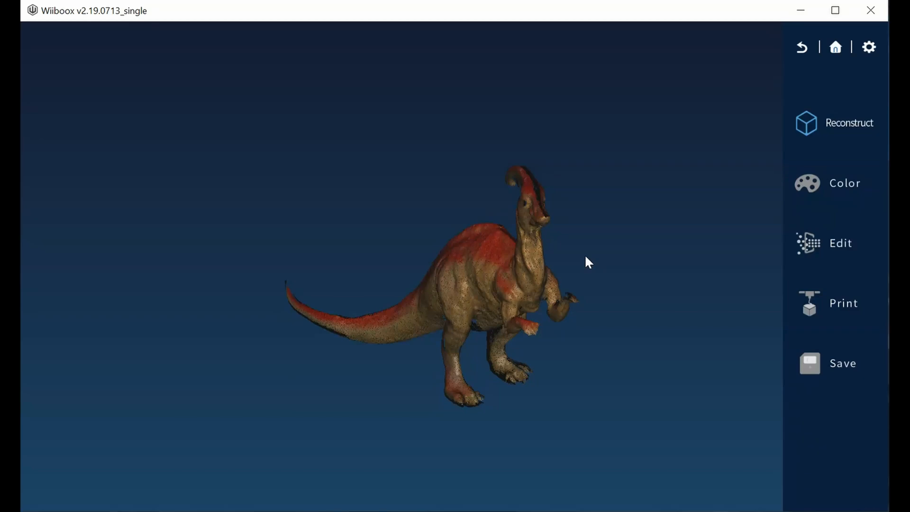
mouse_move(668, 183)
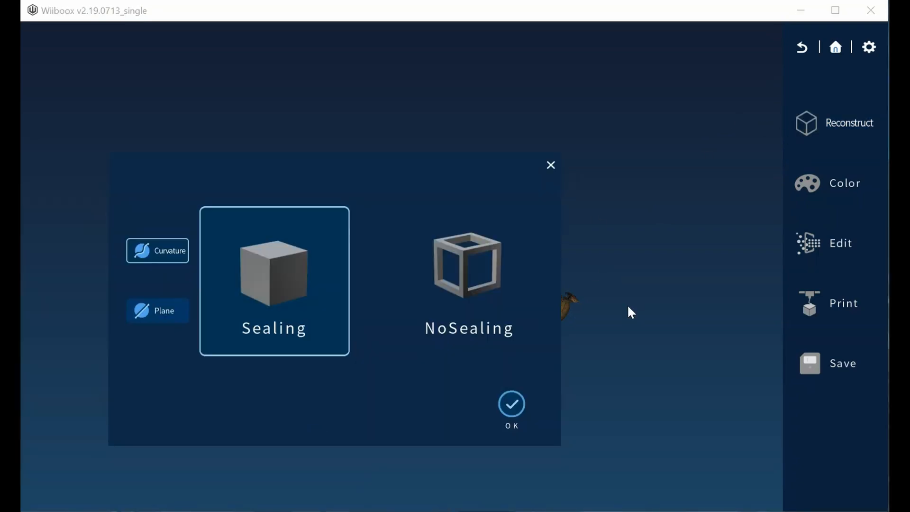
Select the NoSealing option in the reconstruction dialog.
click(468, 280)
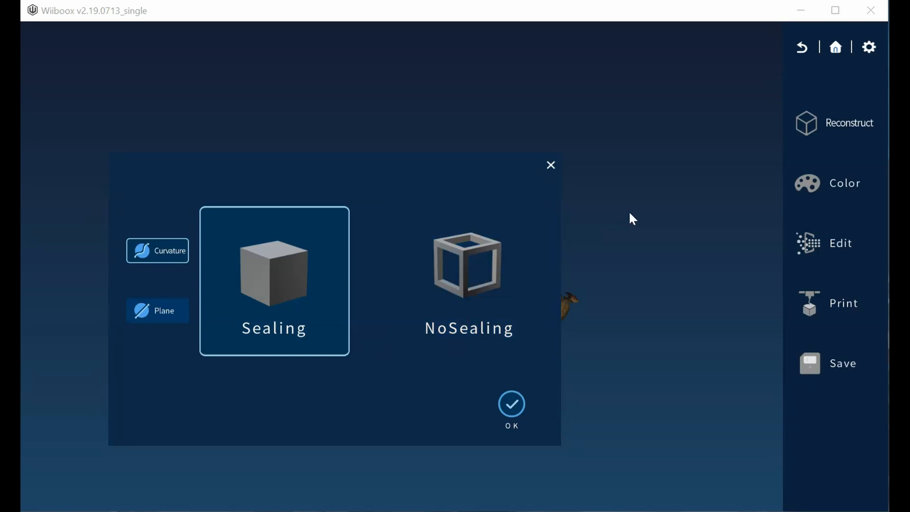
mouse_move(637, 220)
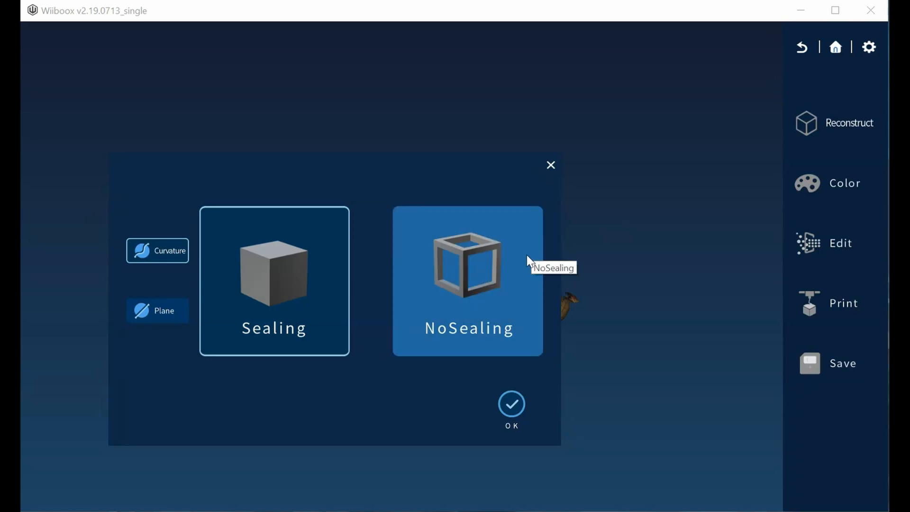
mouse_move(461, 289)
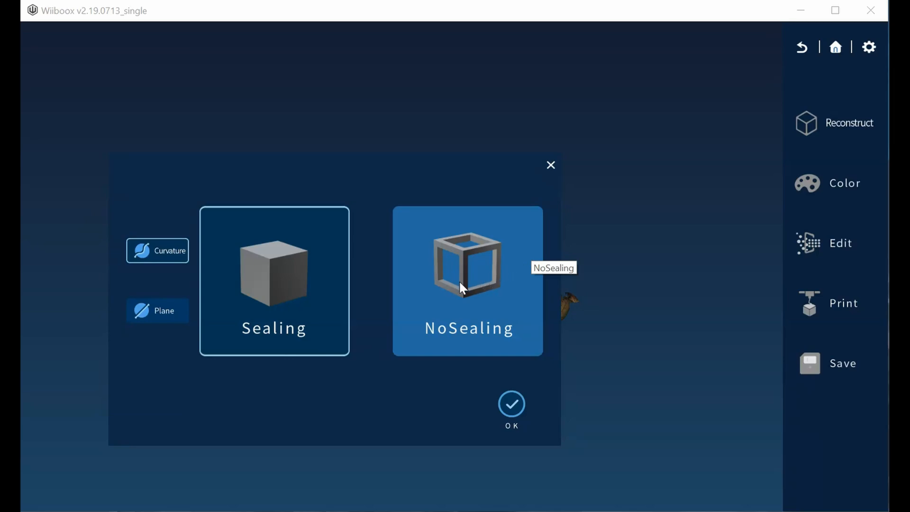
mouse_move(515, 297)
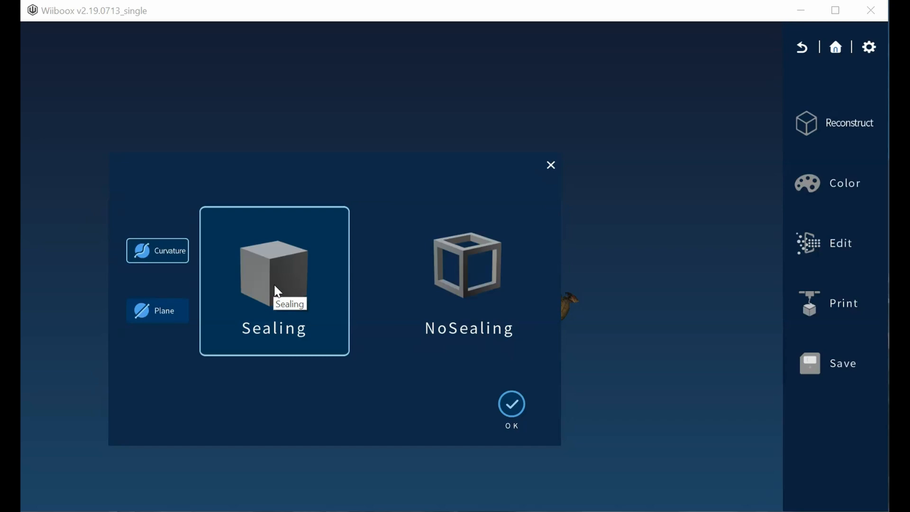
click(467, 281)
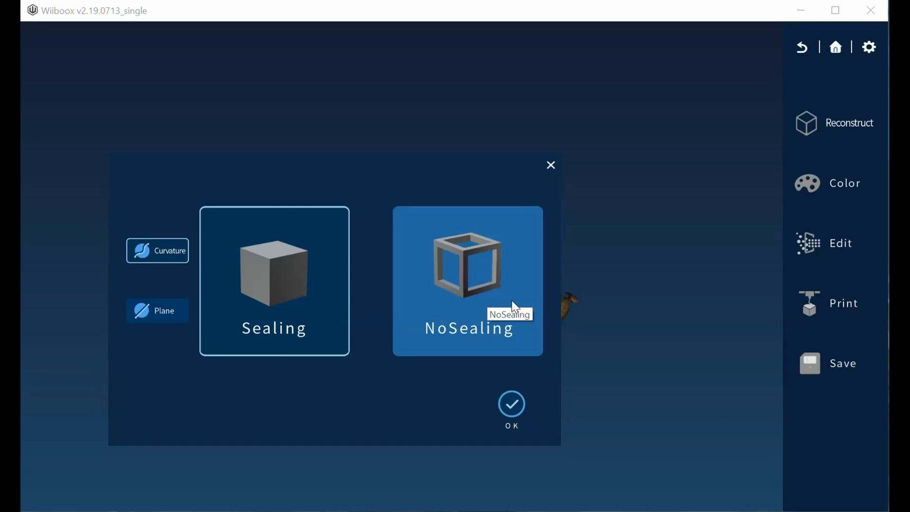
mouse_move(510, 289)
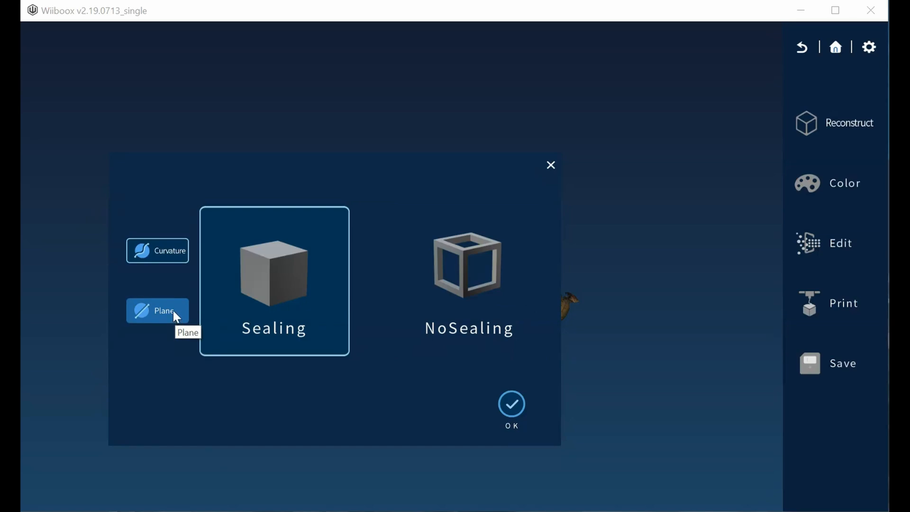
mouse_move(181, 318)
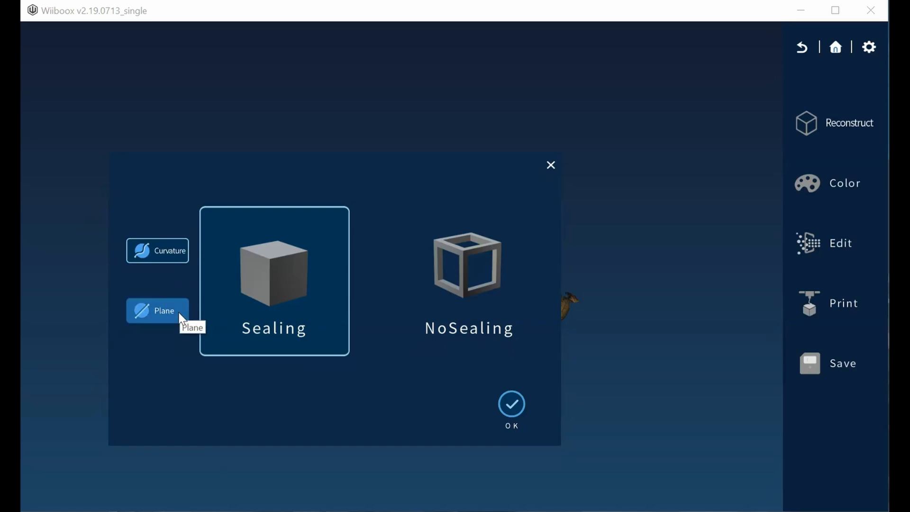
mouse_move(170, 321)
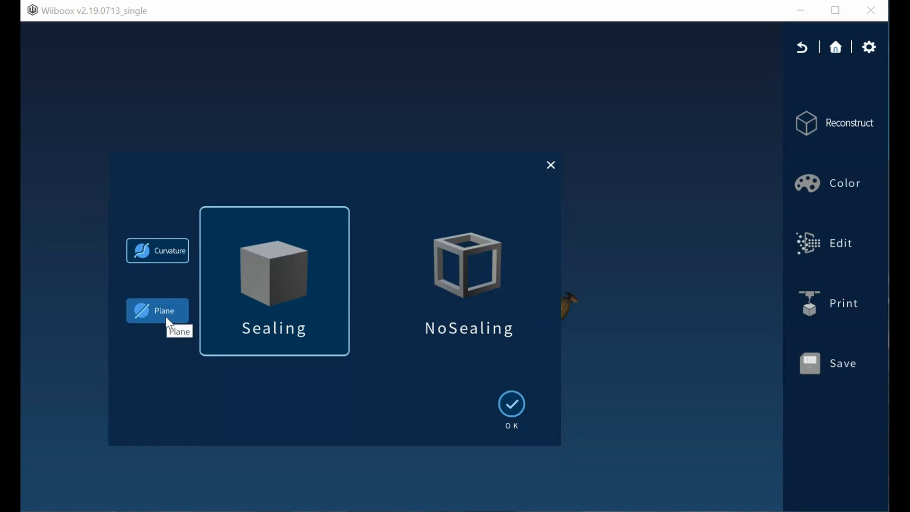
mouse_move(183, 324)
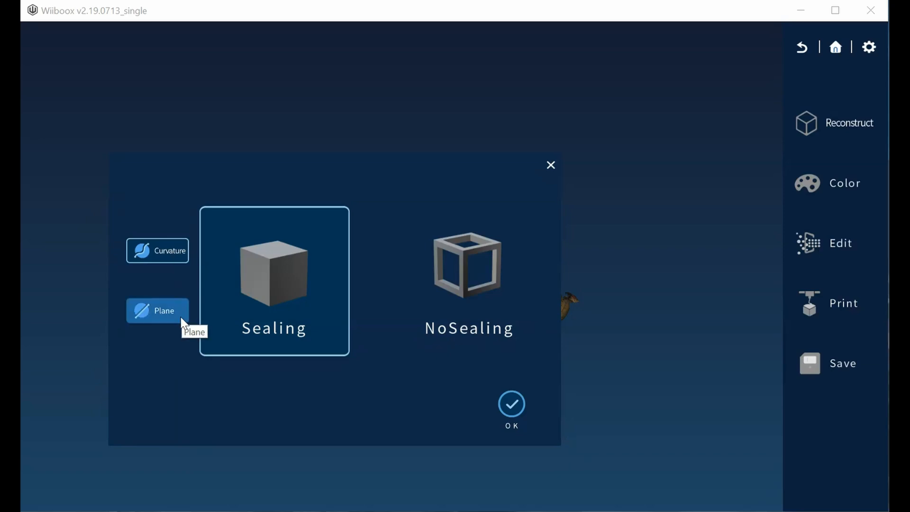
click(468, 280)
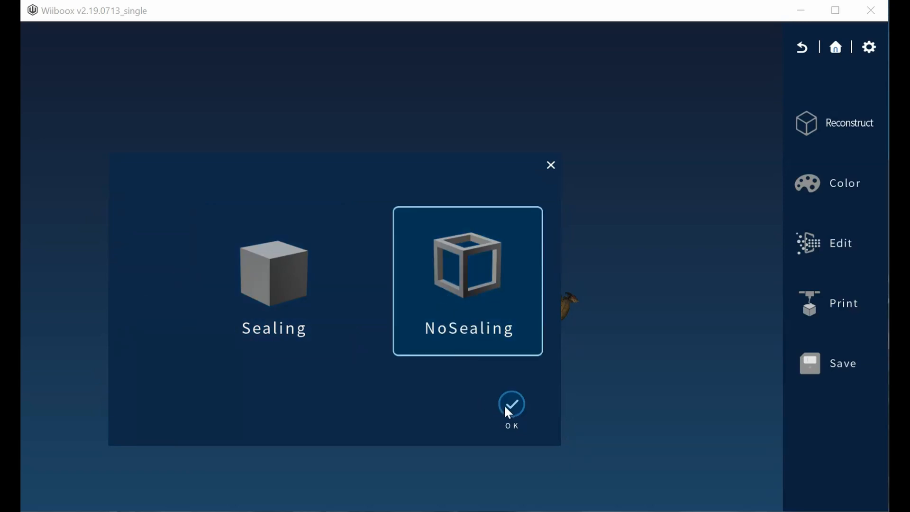
Reconstruct the unsealed coloured dinosaur mesh and dismiss the completion tip.
click(511, 403)
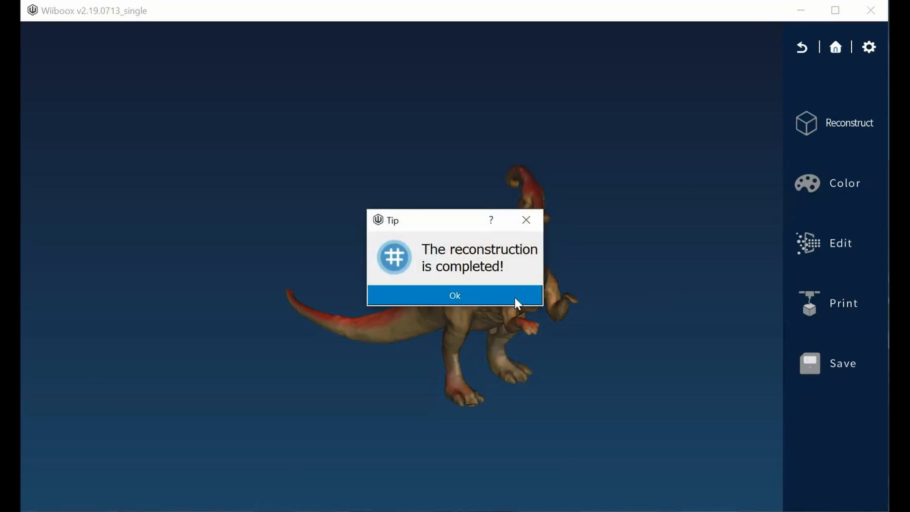
click(455, 295)
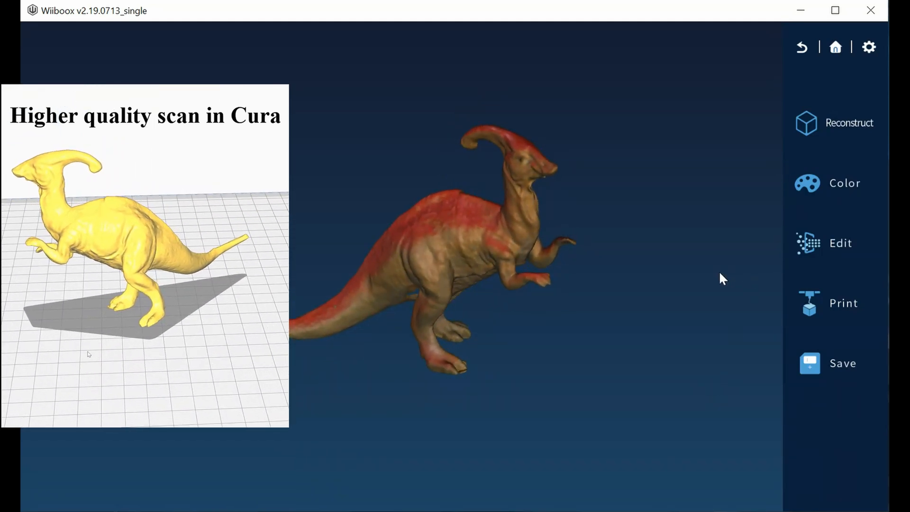
Return Home and open Scan to show Professional and Automatic scanning.
click(835, 47)
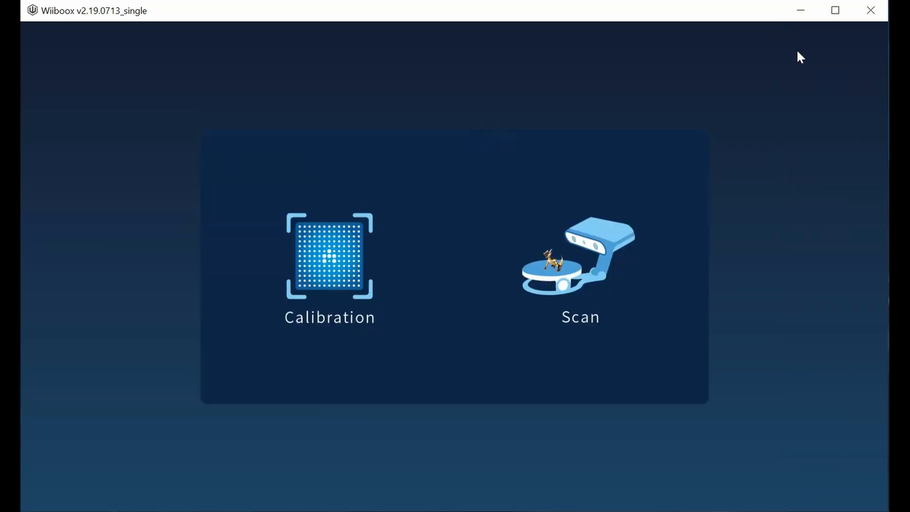
mouse_move(528, 264)
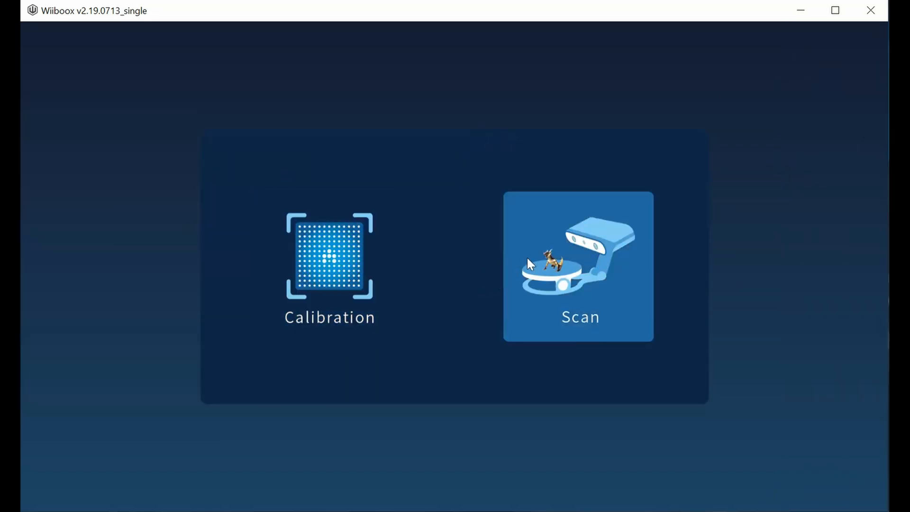
click(578, 266)
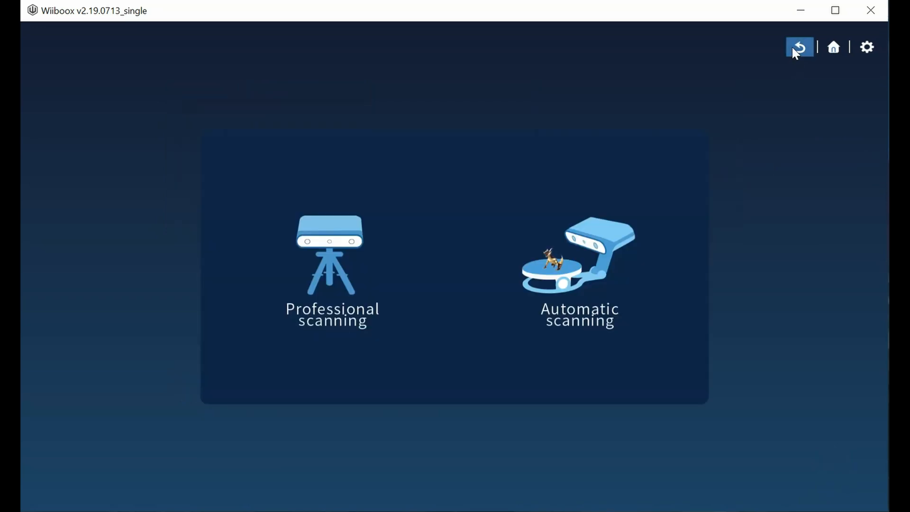
mouse_move(463, 485)
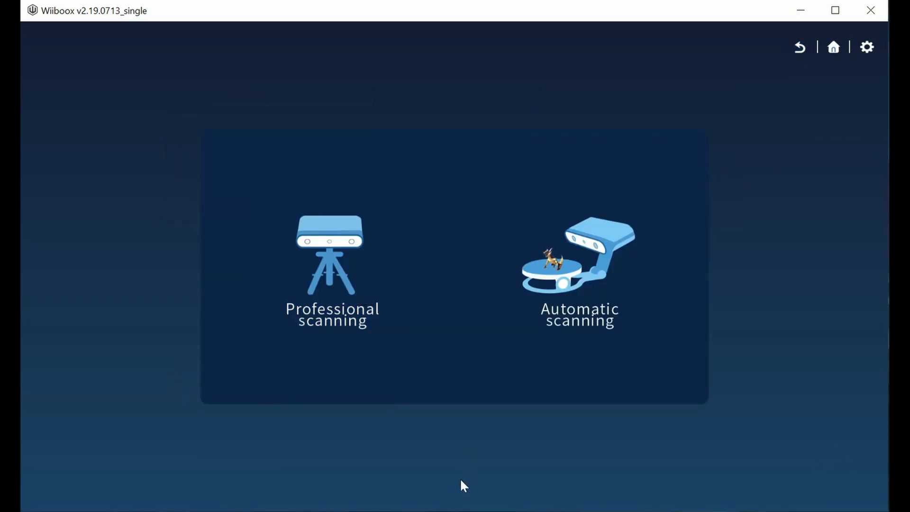
mouse_move(389, 273)
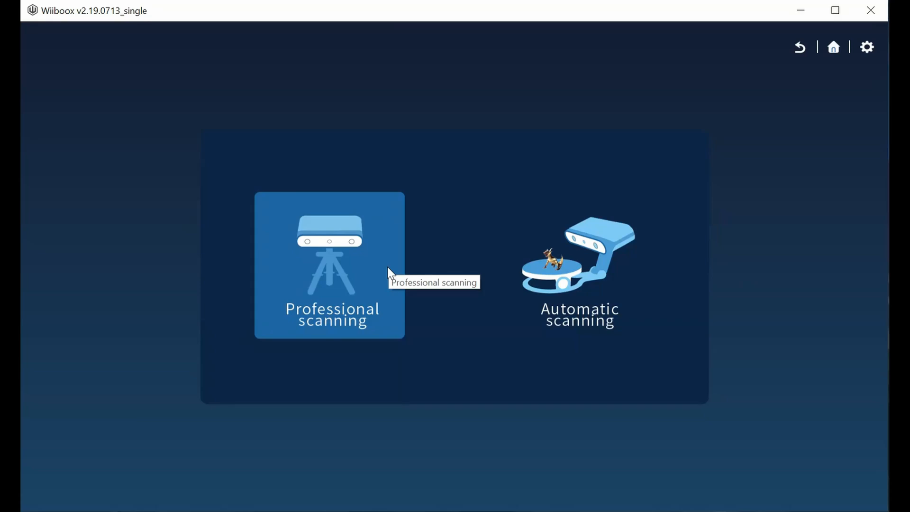
click(329, 265)
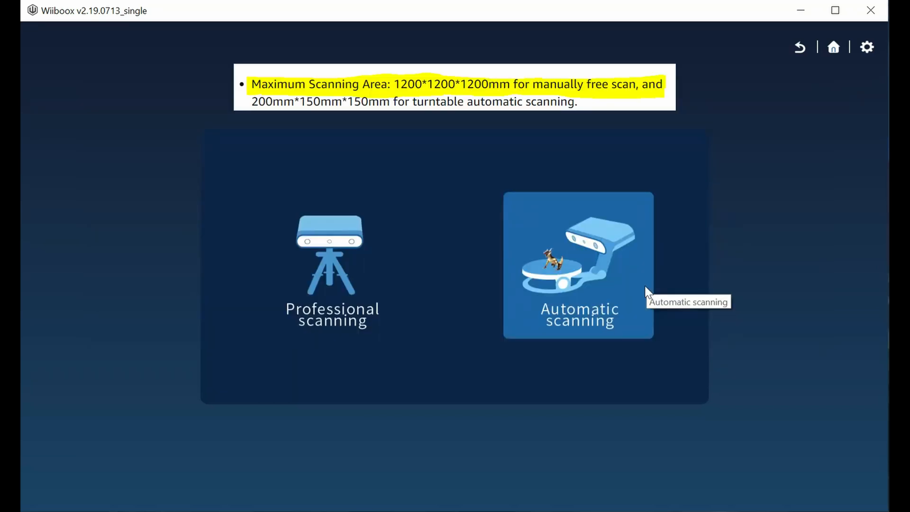
mouse_move(648, 292)
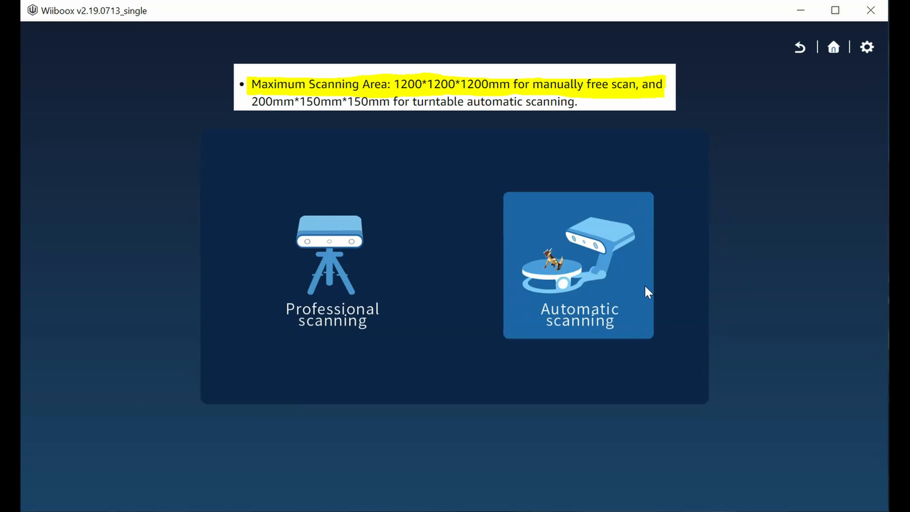
mouse_move(329, 286)
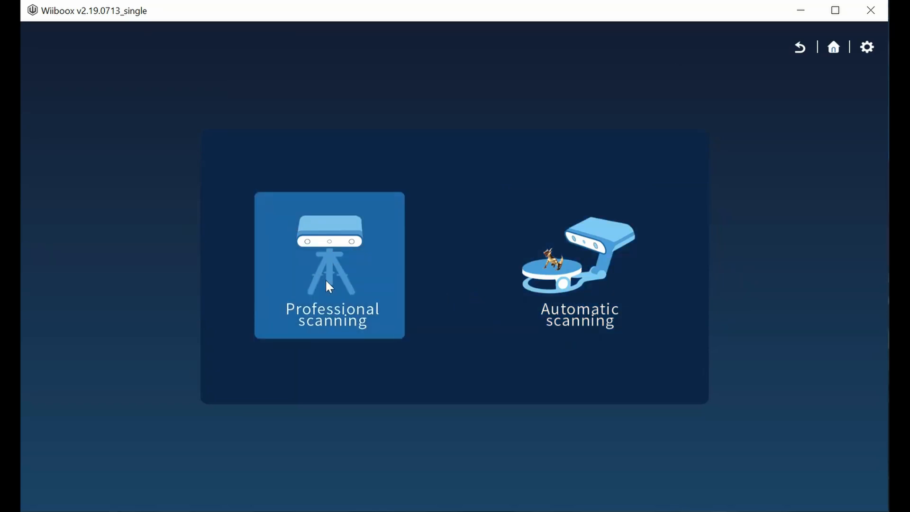
mouse_move(372, 297)
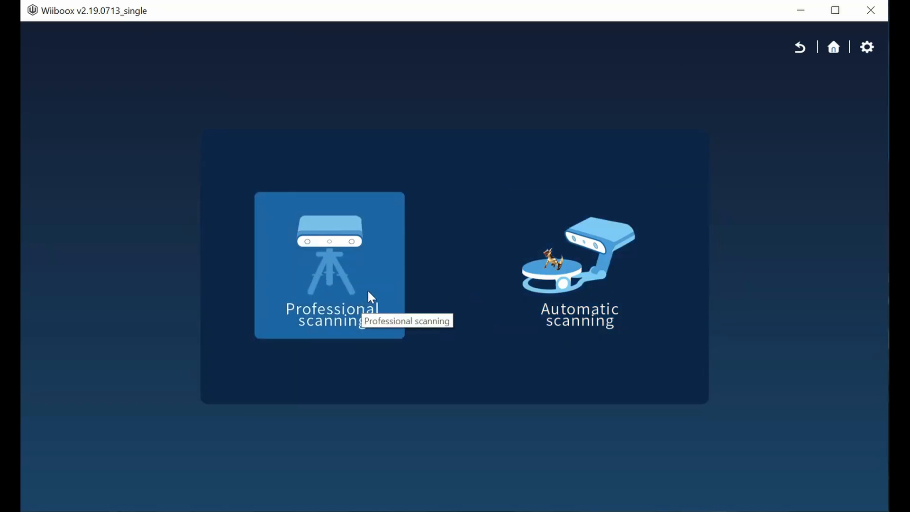
mouse_move(435, 437)
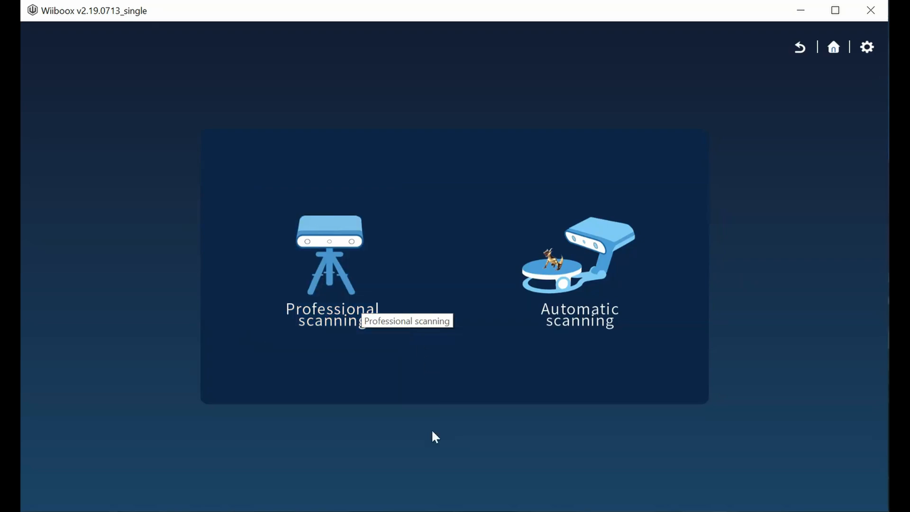
mouse_move(435, 448)
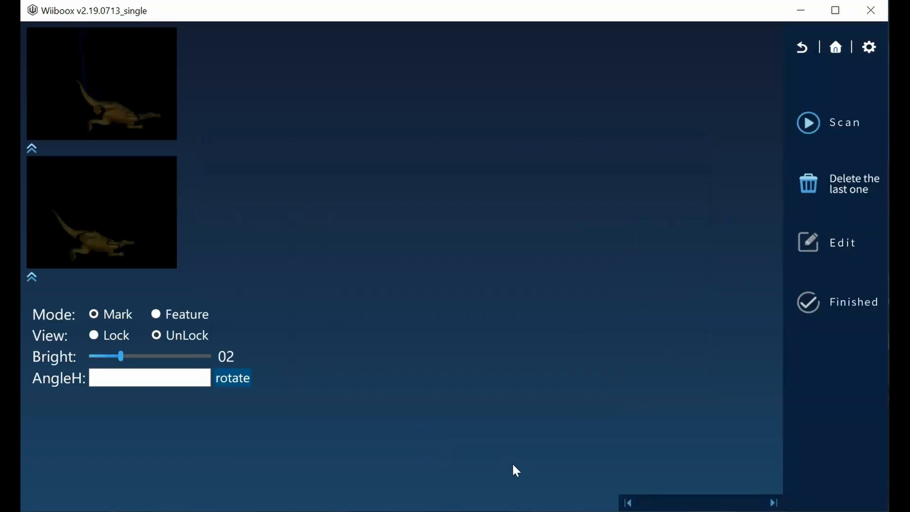
mouse_move(266, 422)
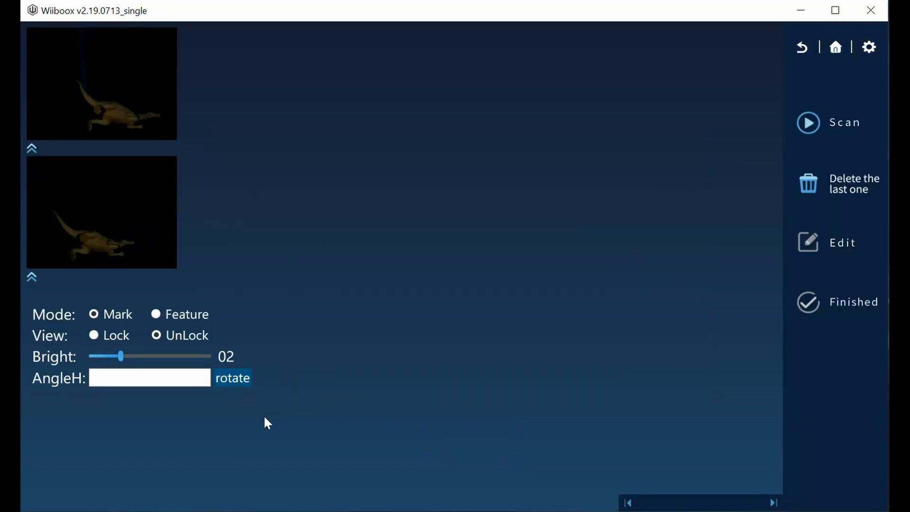
mouse_move(129, 358)
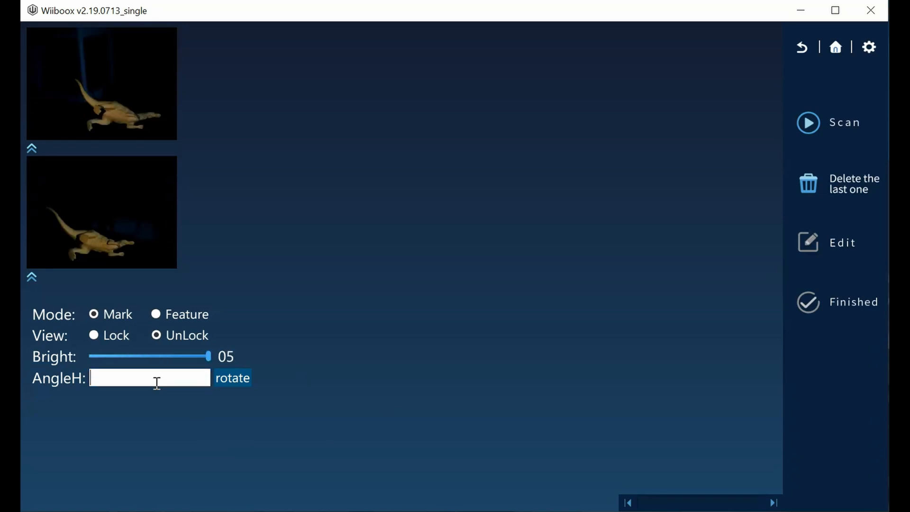
Enter a horizontal angle of -10 and apply the rotation.
text(-0)
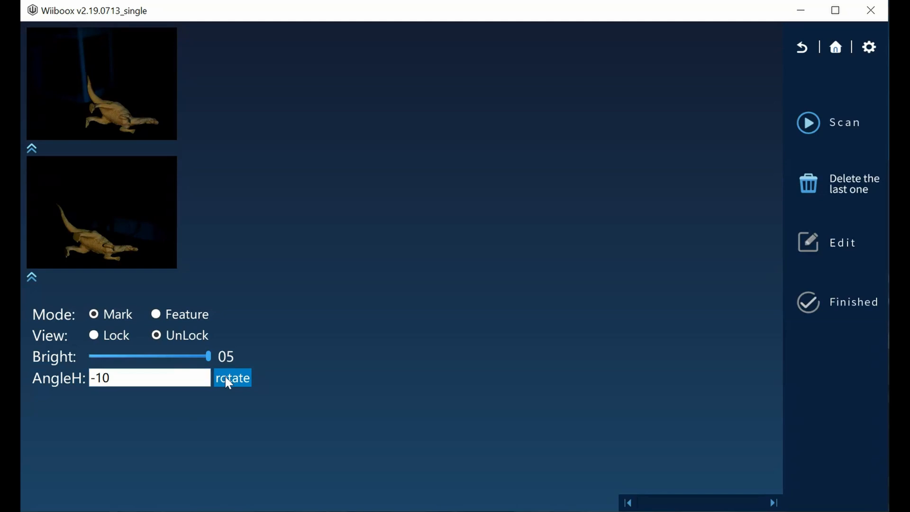
click(232, 377)
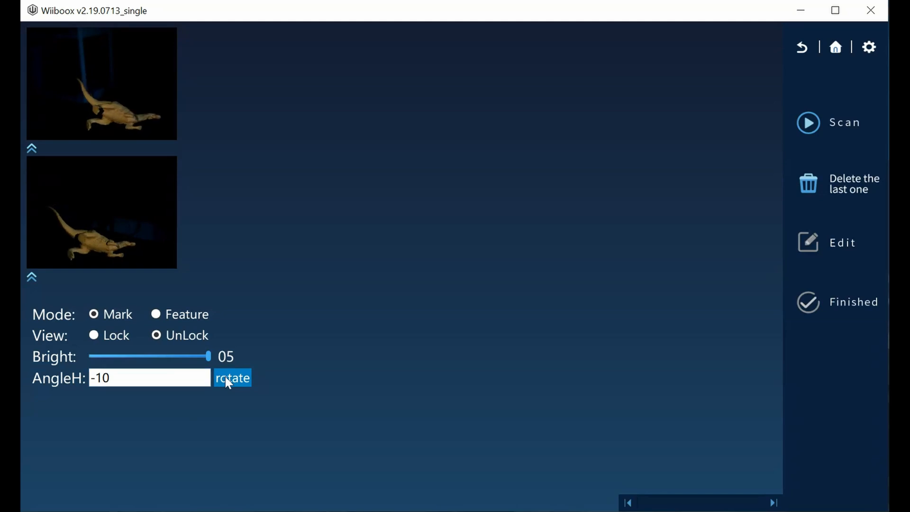
click(232, 378)
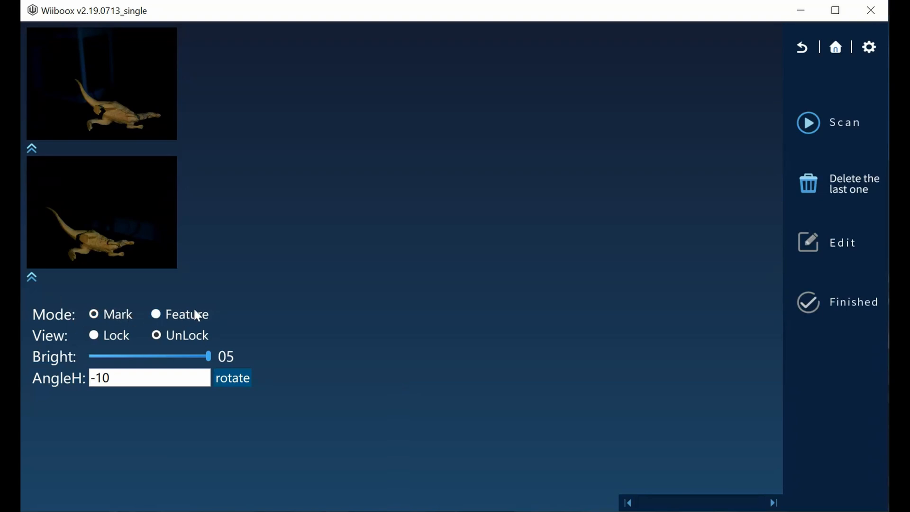
mouse_move(318, 331)
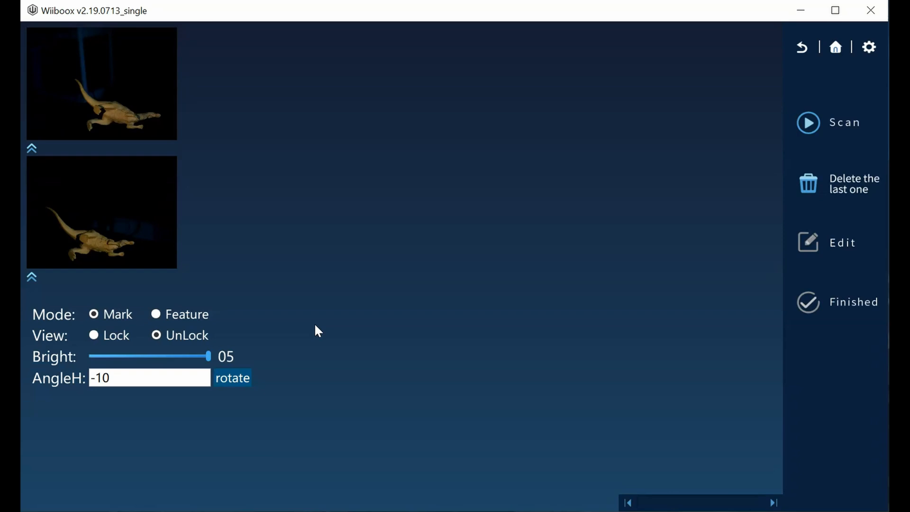
mouse_move(356, 288)
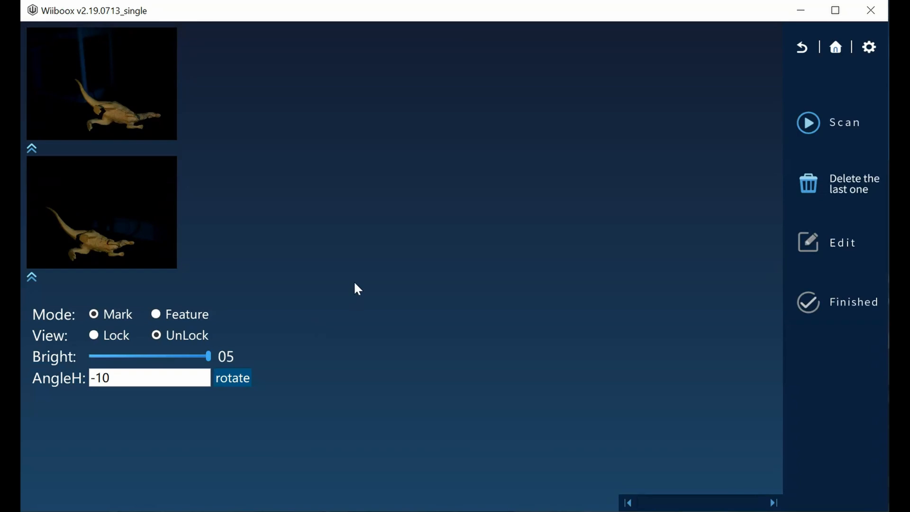